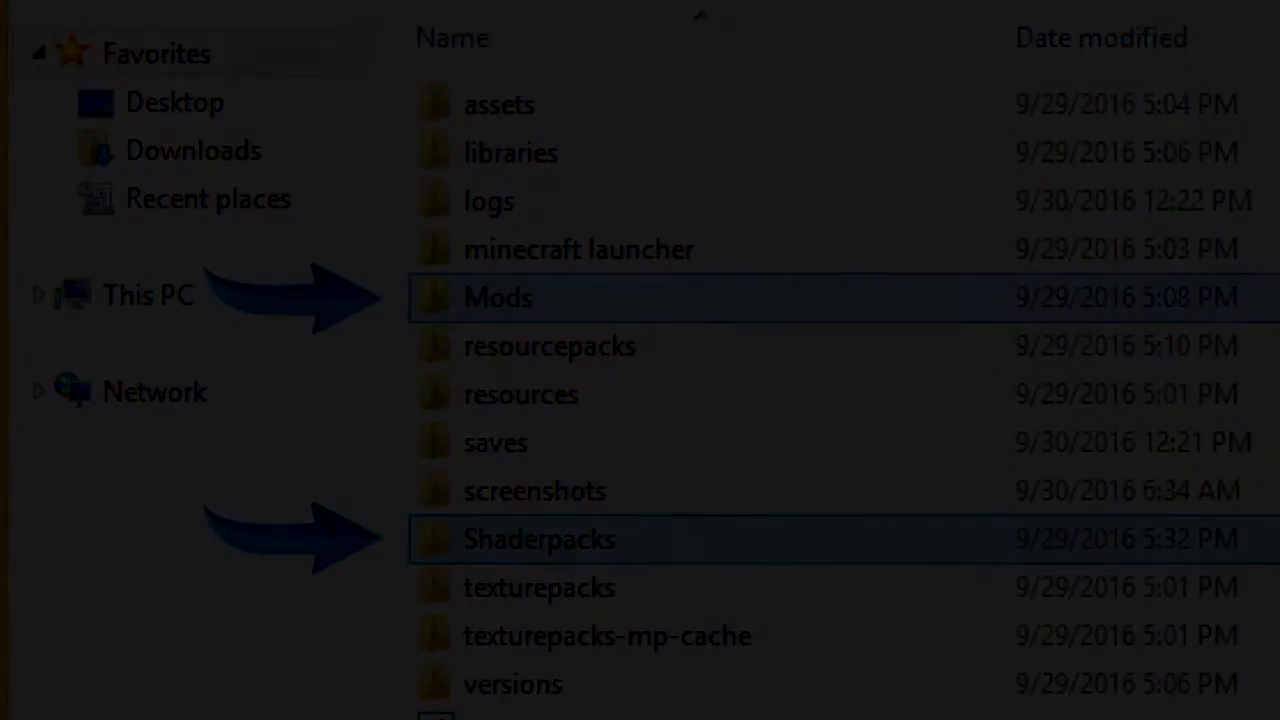
# Step: Leave the resourcepacks folder and launch Minecraft 1.10.2 to its title screen
pyautogui.doubleClick(497, 297)
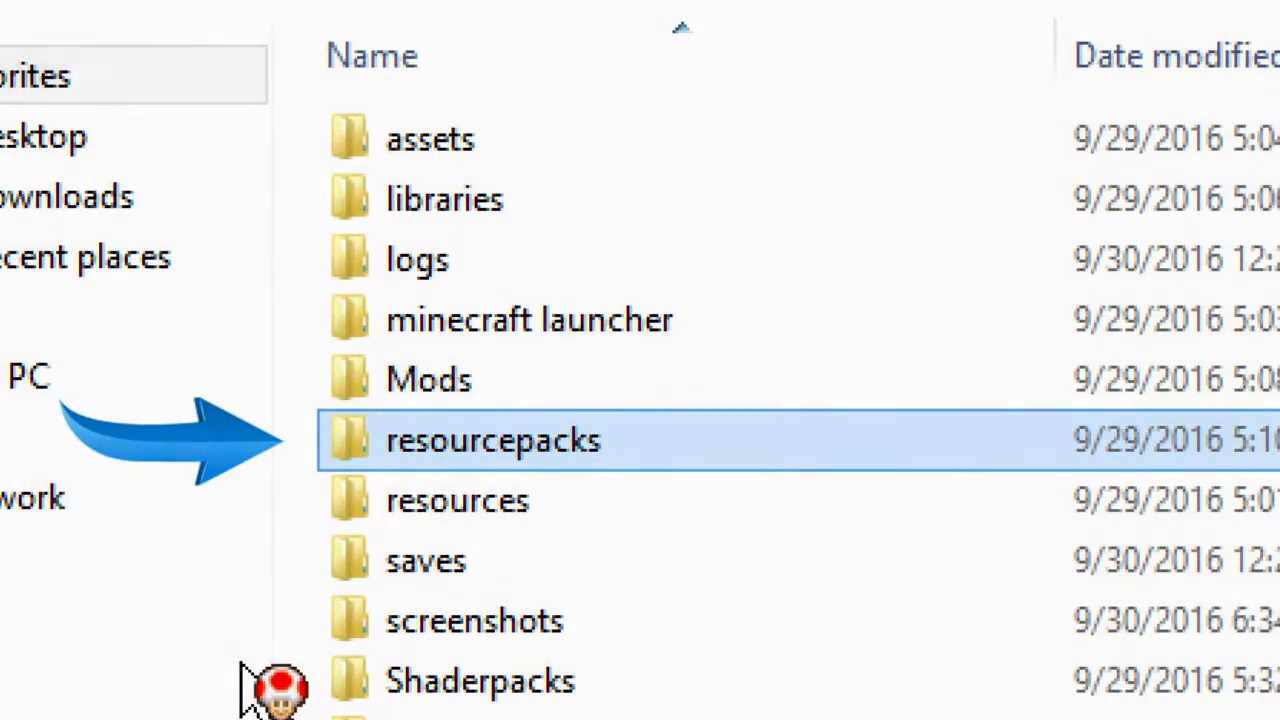
pyautogui.doubleClick(492, 440)
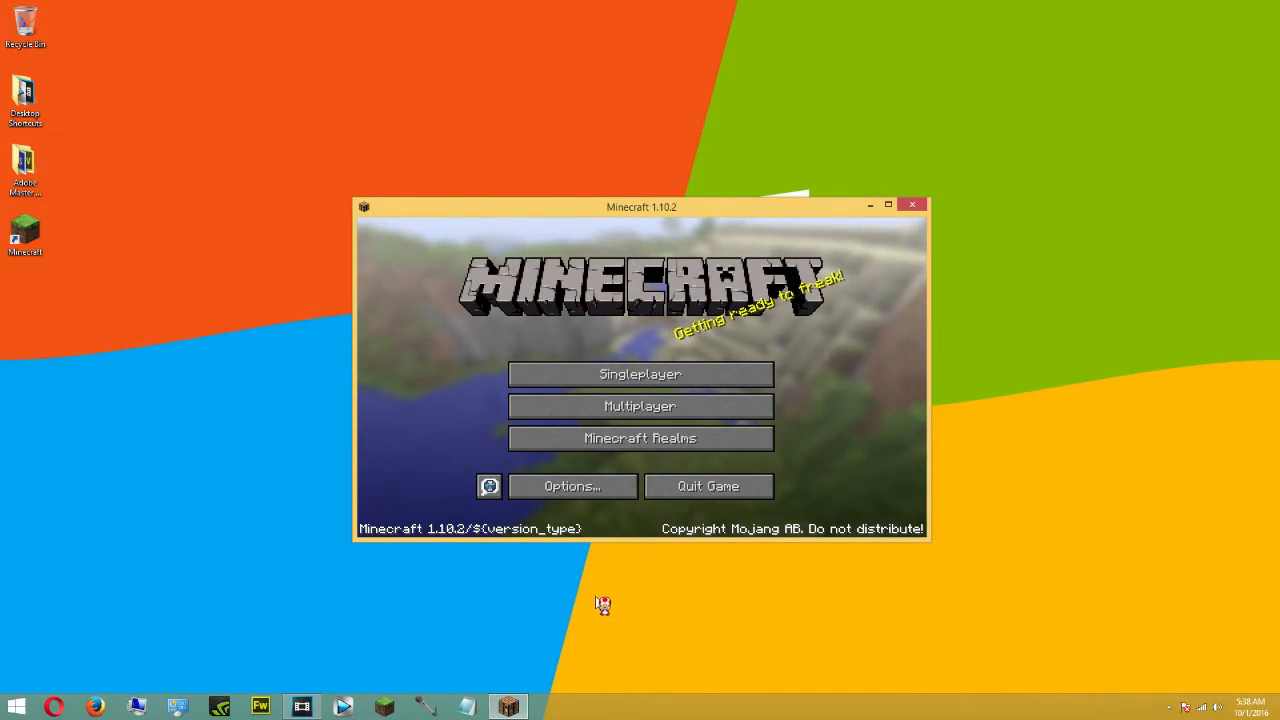
# Step: Activate realistico-19-07-full.zip above Default in Resource Packs and confirm
pyautogui.click(571, 486)
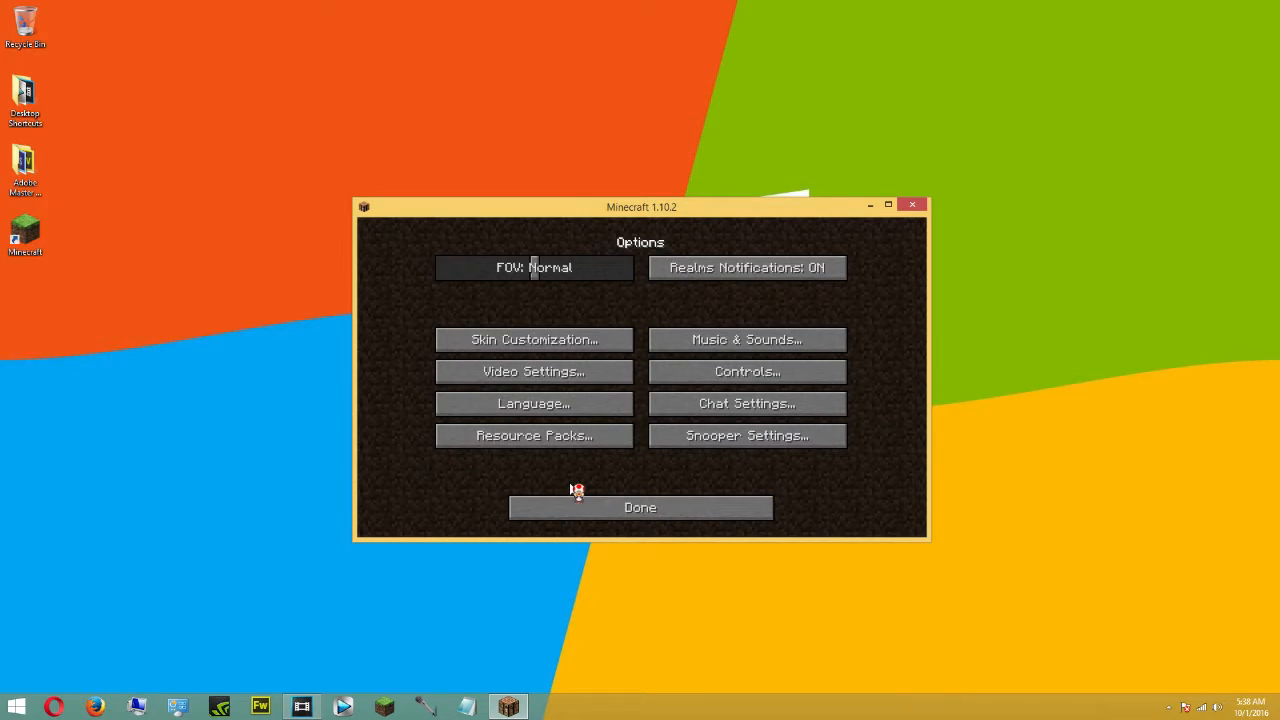
pyautogui.moveTo(533, 435)
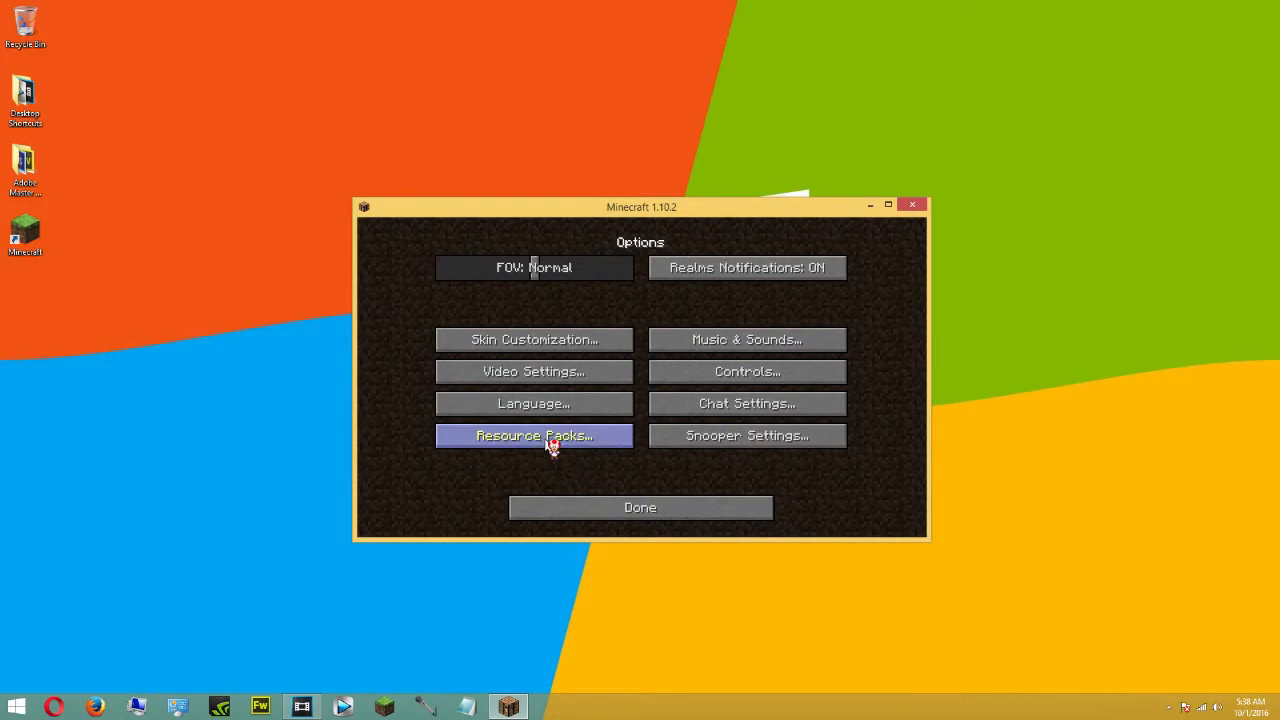
pyautogui.click(533, 435)
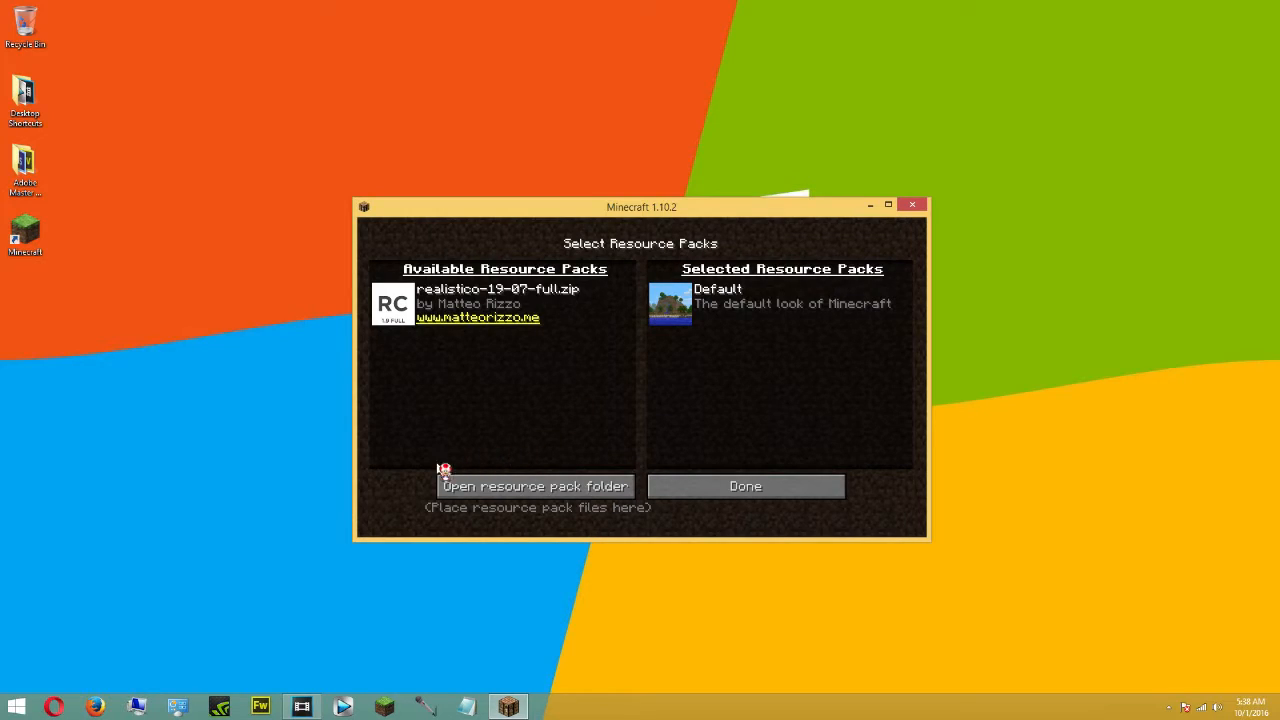
pyautogui.moveTo(391, 463)
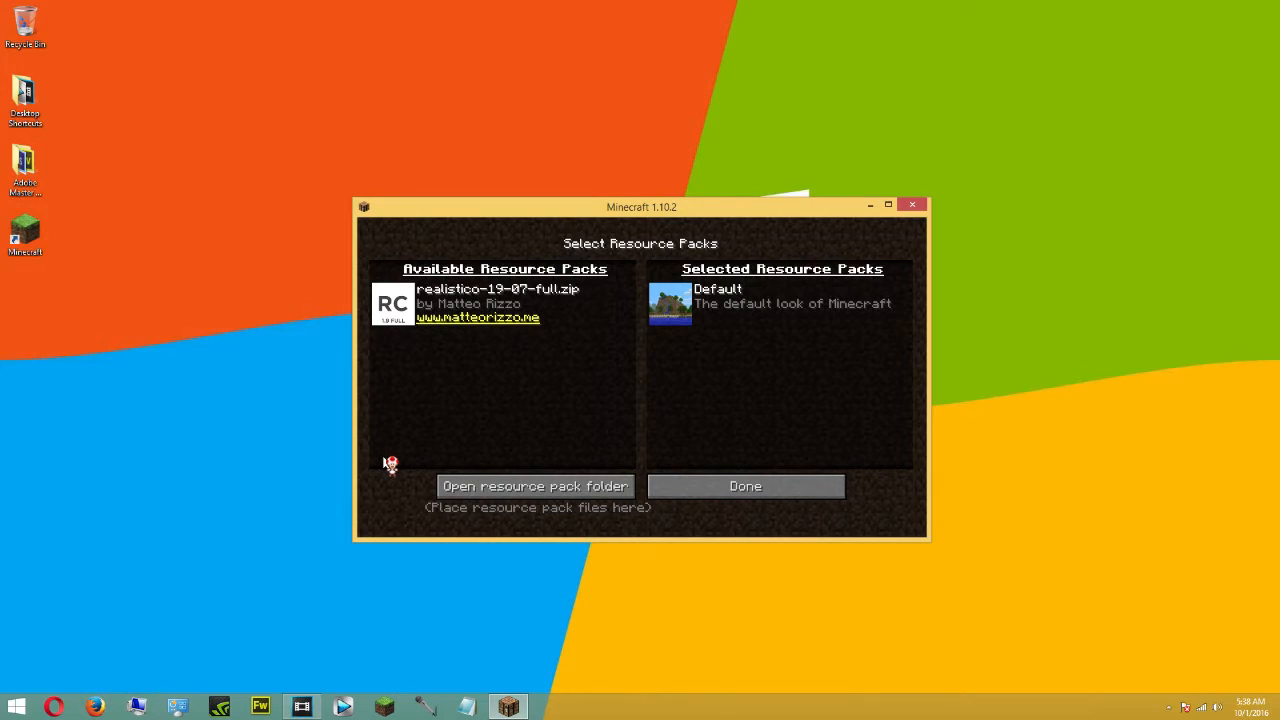
pyautogui.moveTo(393, 305)
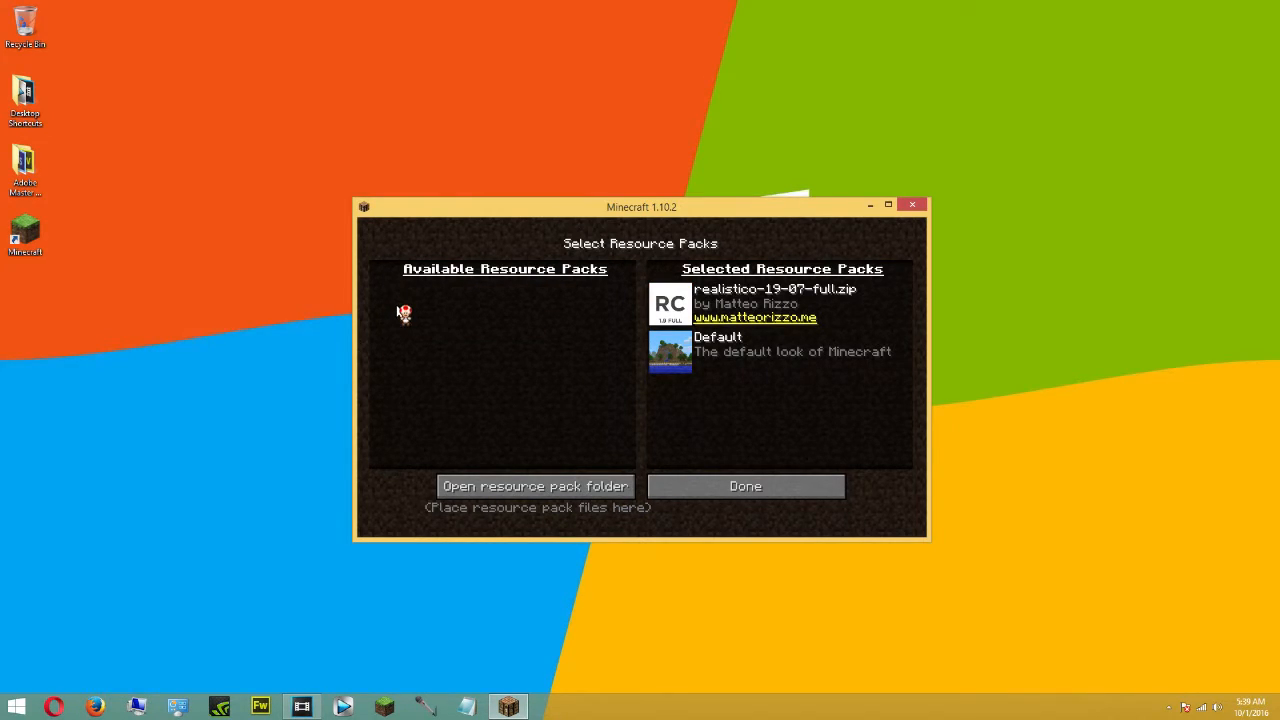
pyautogui.moveTo(693, 433)
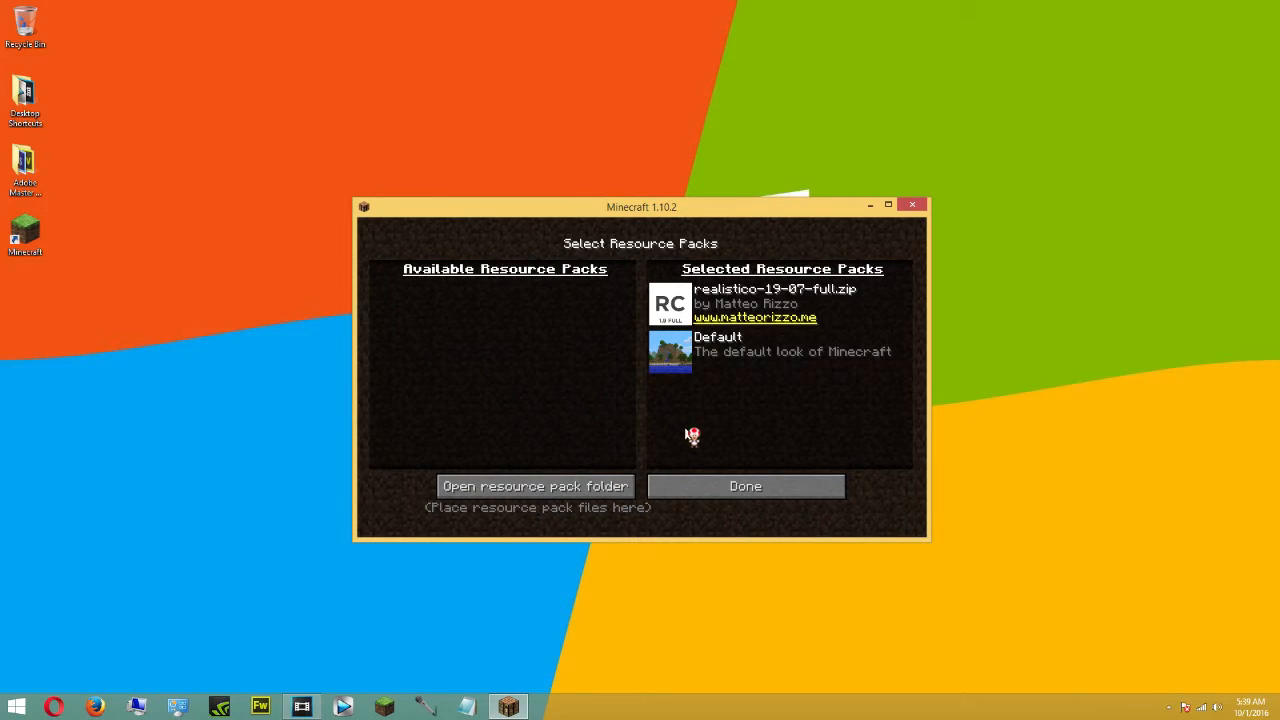
pyautogui.moveTo(745, 486)
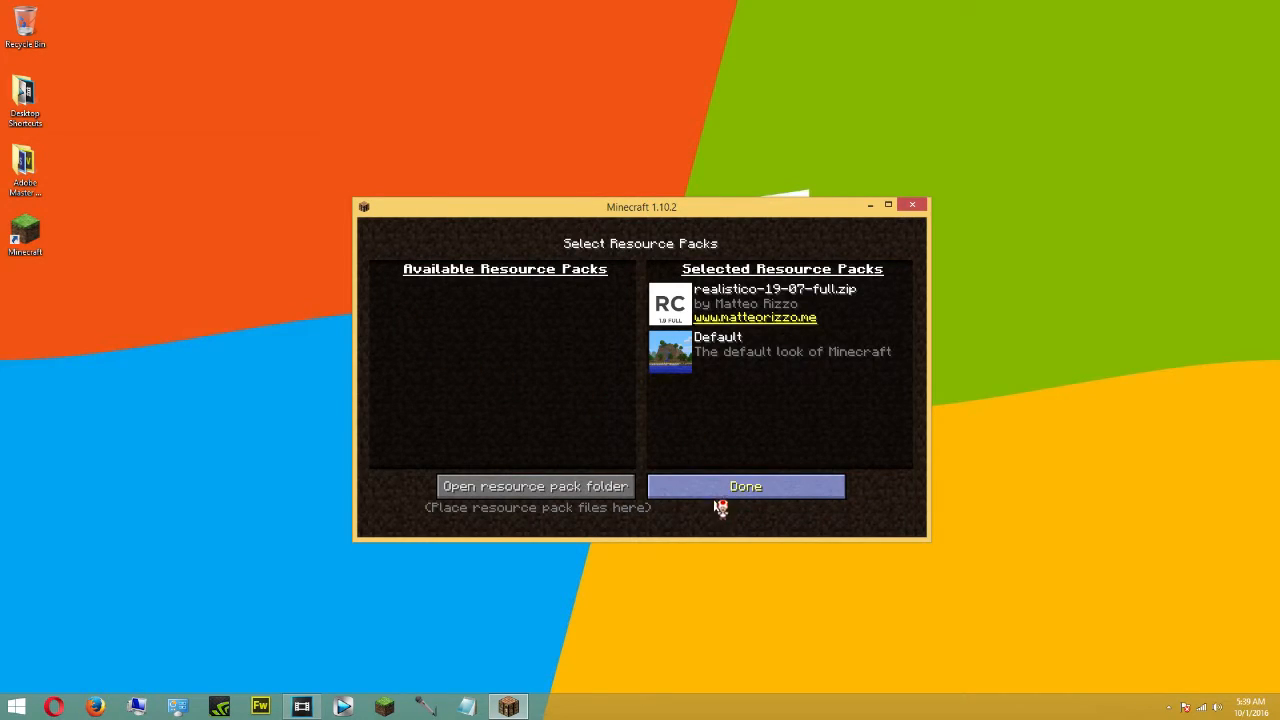
pyautogui.moveTo(641, 630)
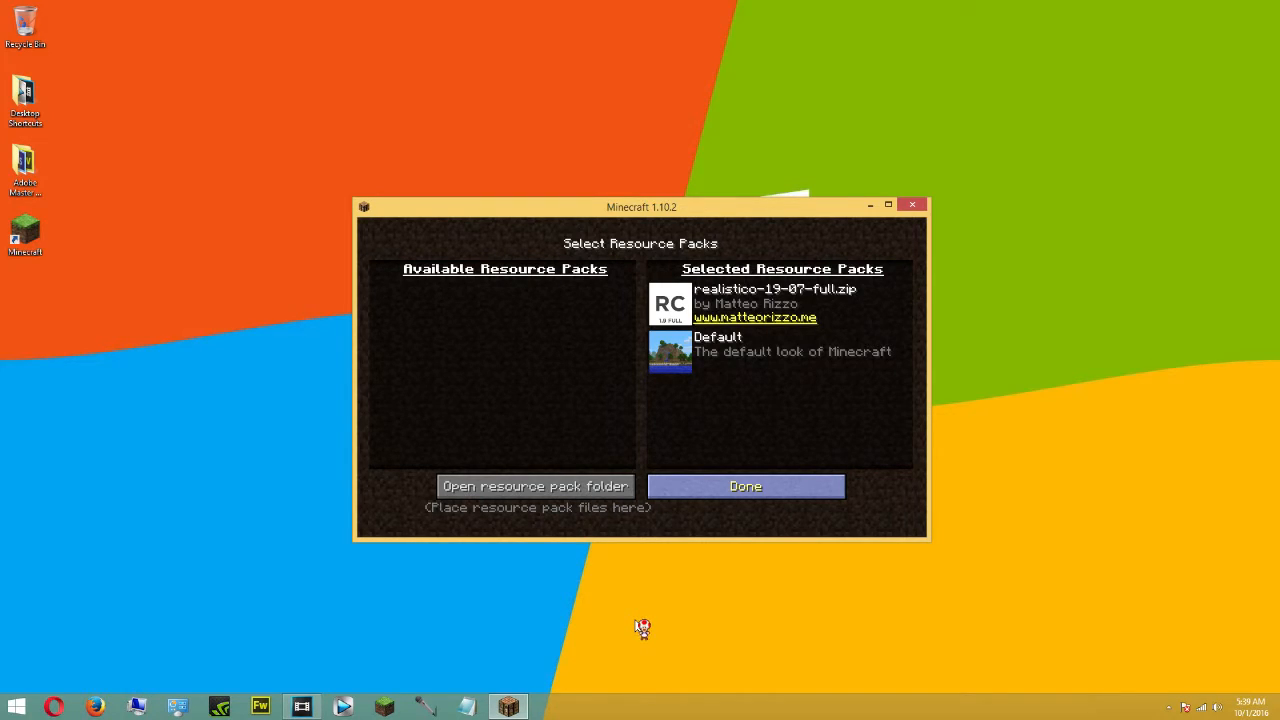
pyautogui.click(744, 486)
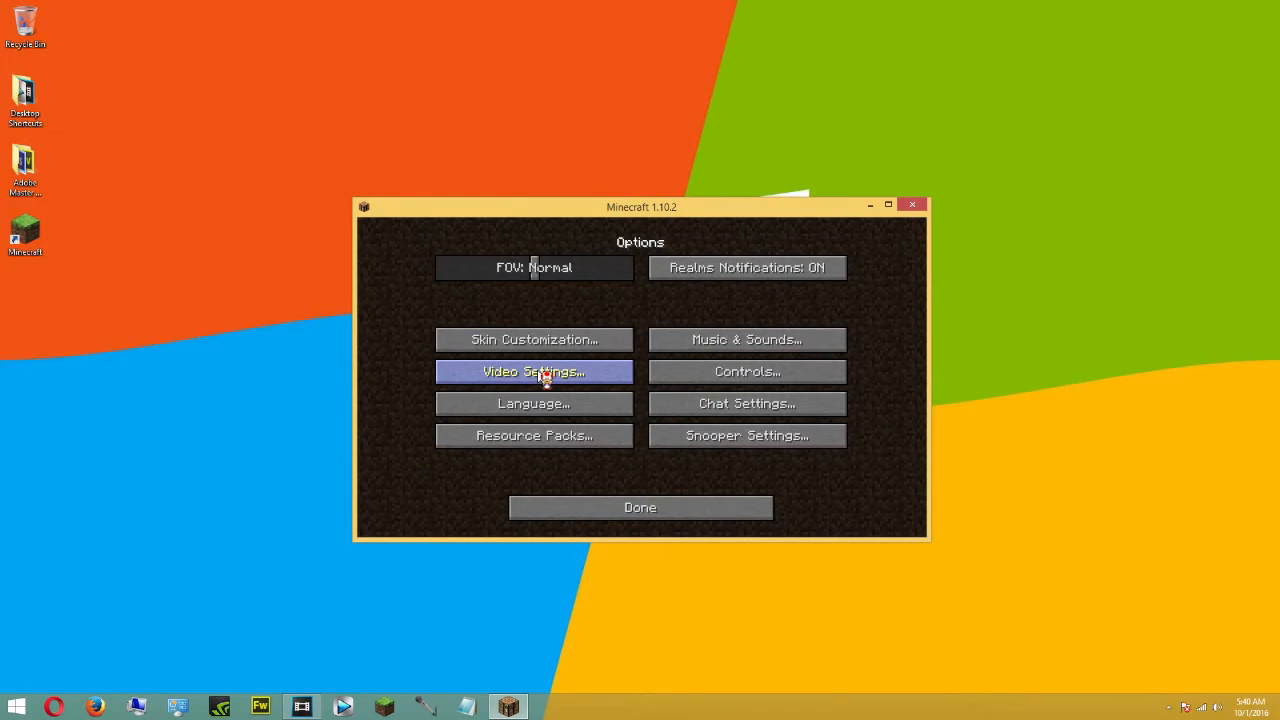
# Step: Open the Video Settings shader list showing Continuum 1.3 - Preview 2 selected
pyautogui.click(533, 371)
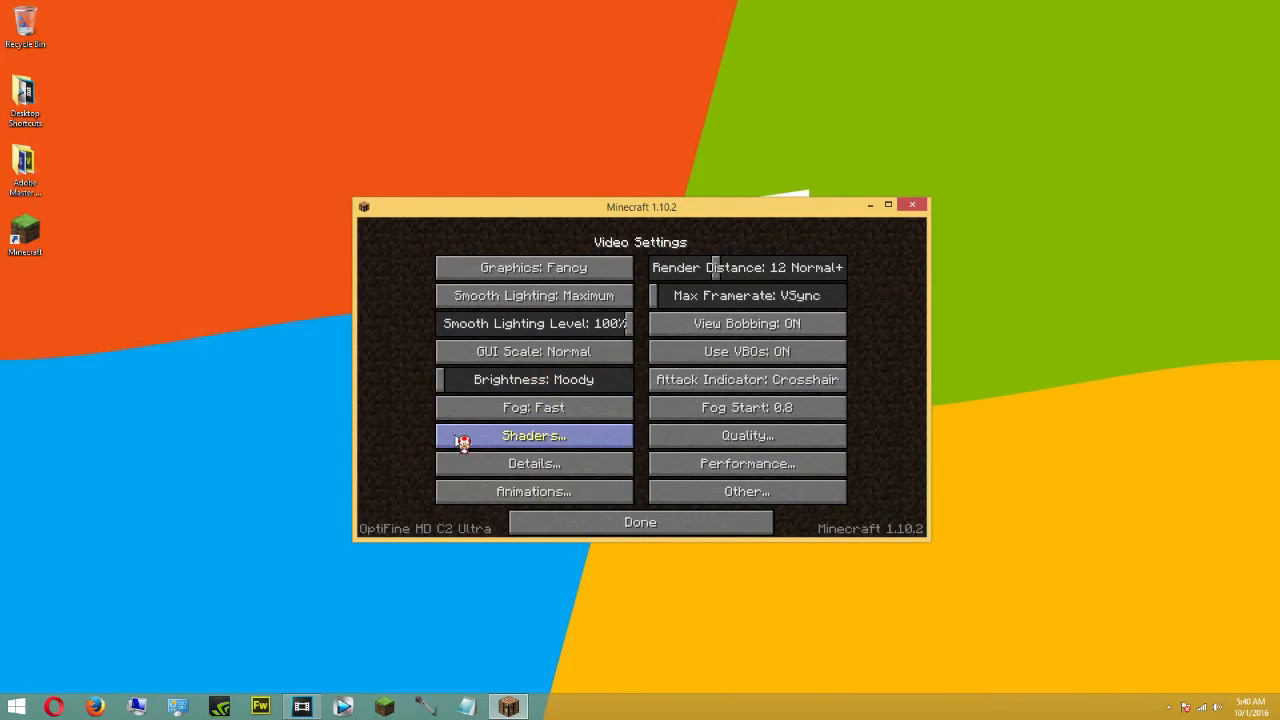
pyautogui.click(533, 435)
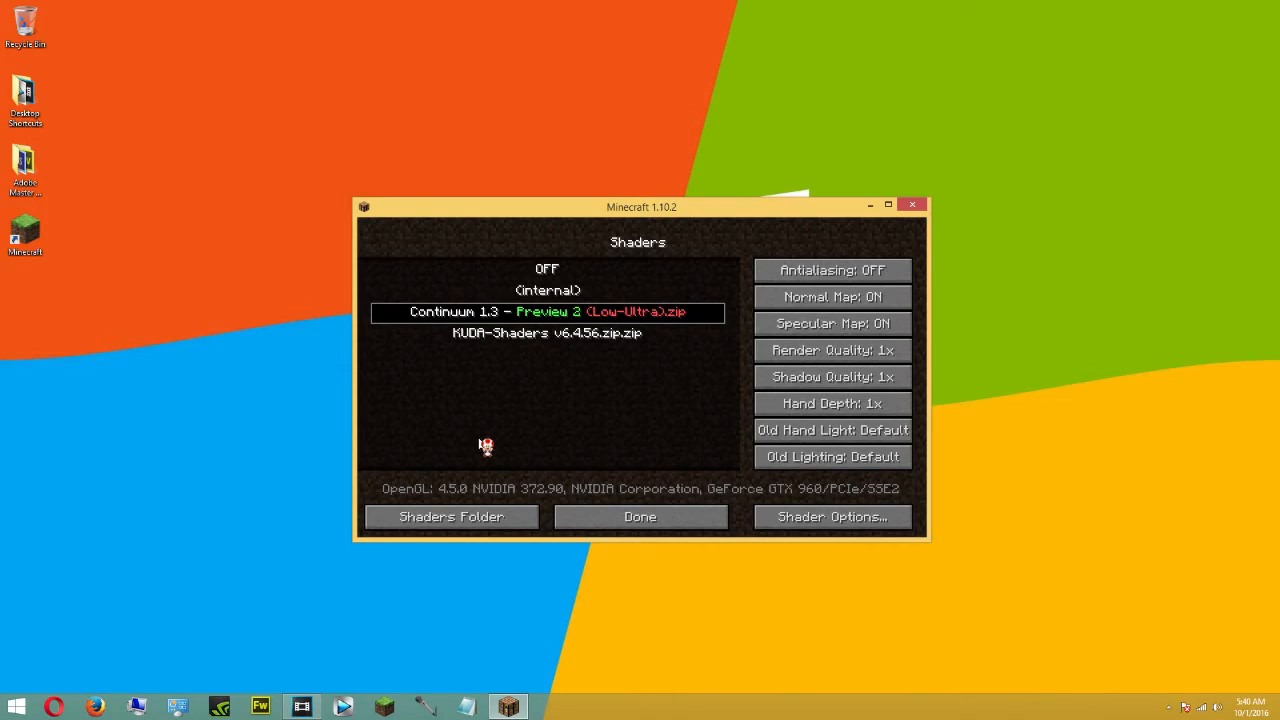
pyautogui.moveTo(540, 330)
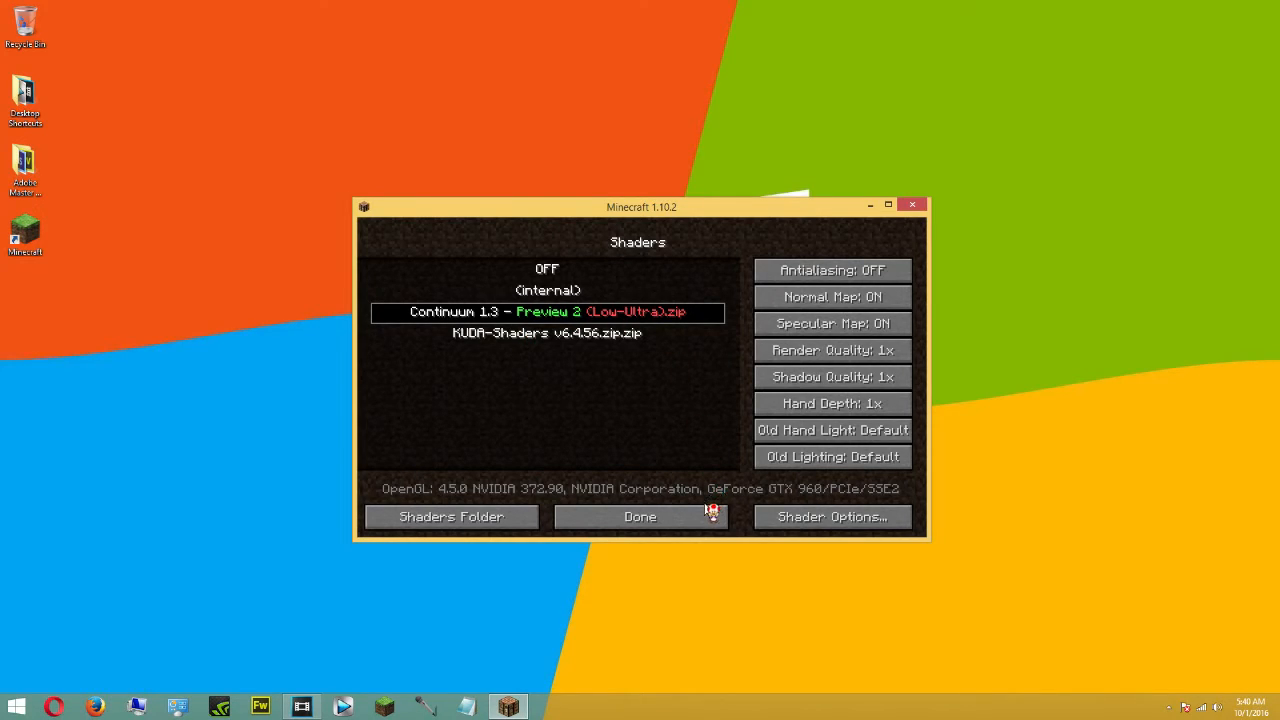
pyautogui.moveTo(833, 517)
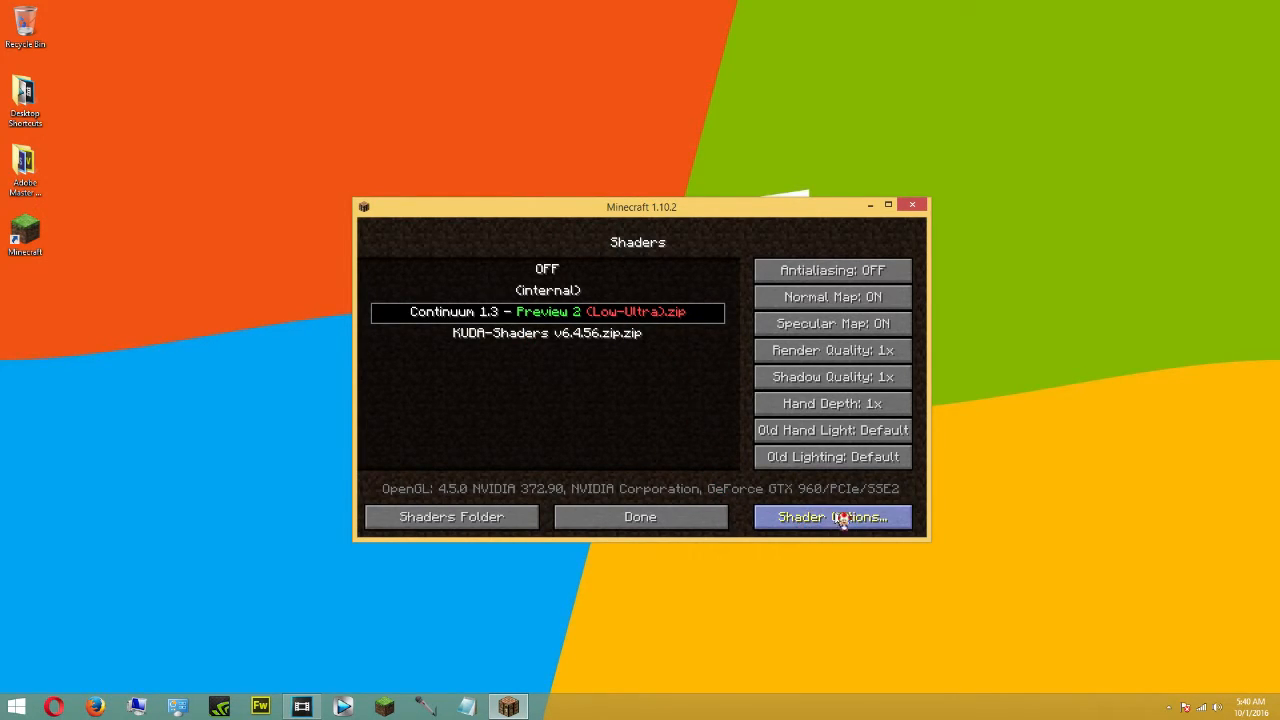
pyautogui.moveTo(772, 528)
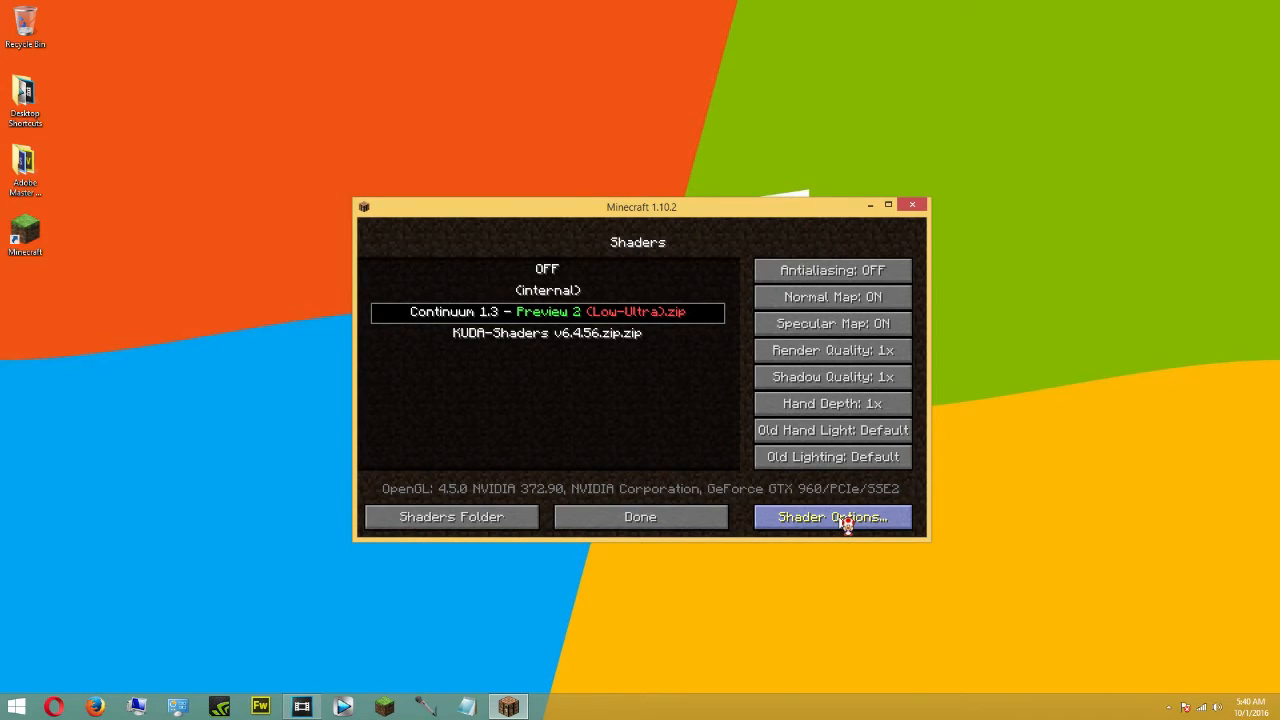
pyautogui.moveTo(680, 497)
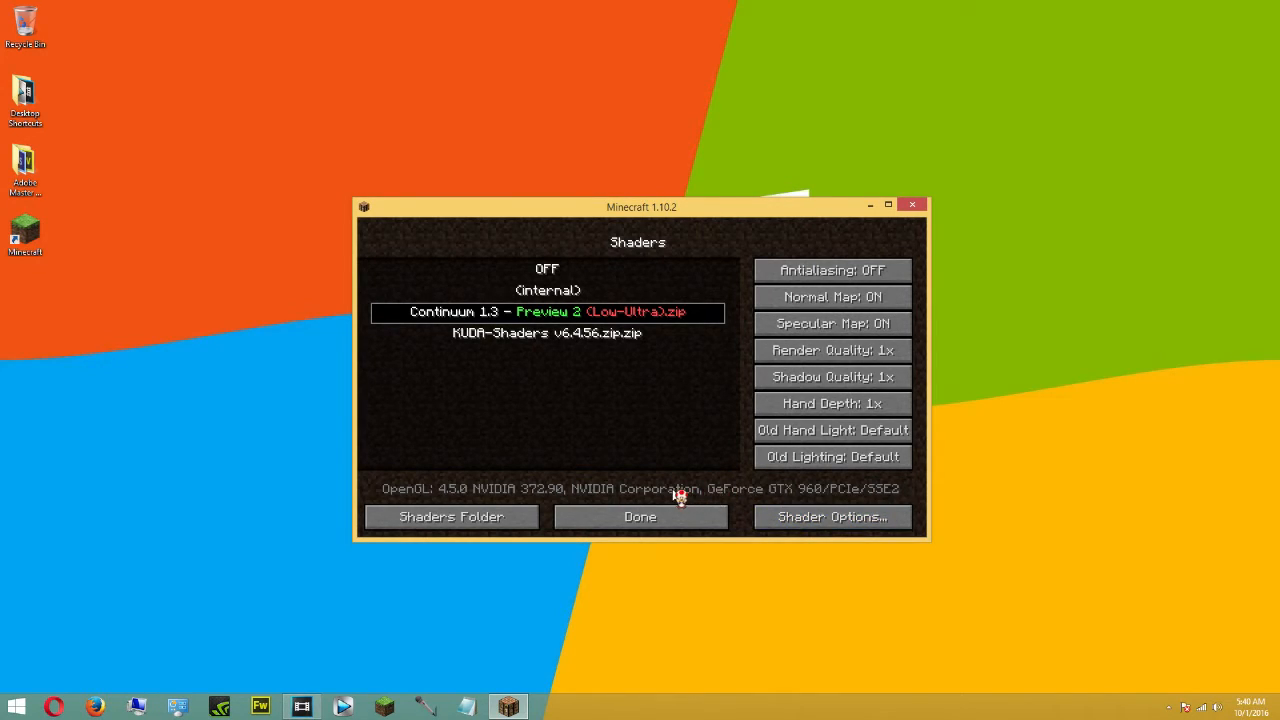
# Step: Accept the Continuum 1.3 shader and load the Tdest singleplayer world
pyautogui.click(639, 517)
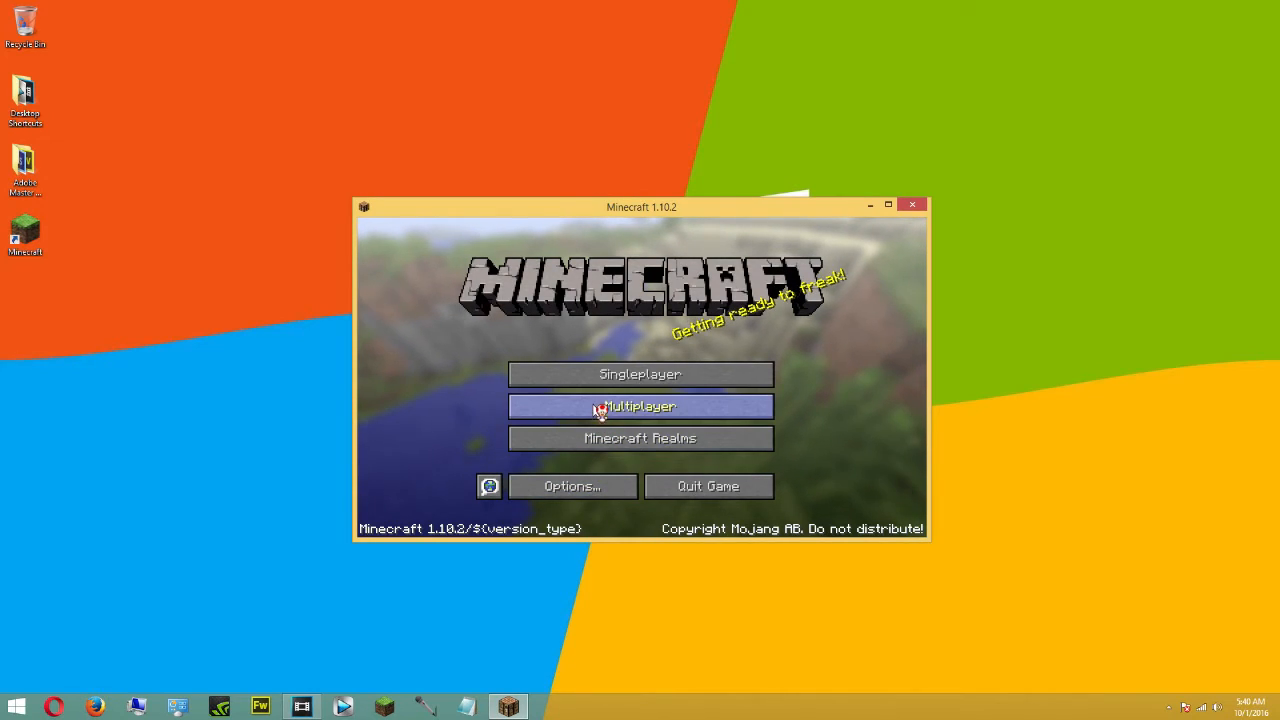
pyautogui.moveTo(640, 375)
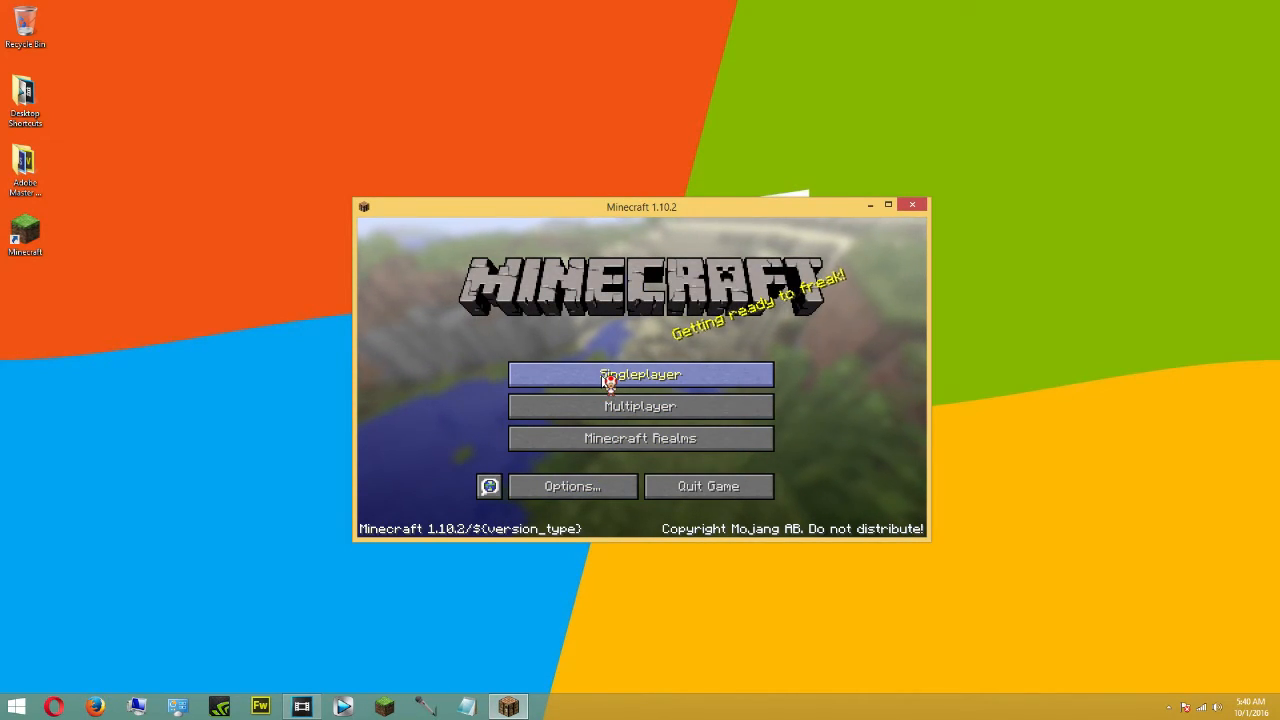
pyautogui.click(640, 374)
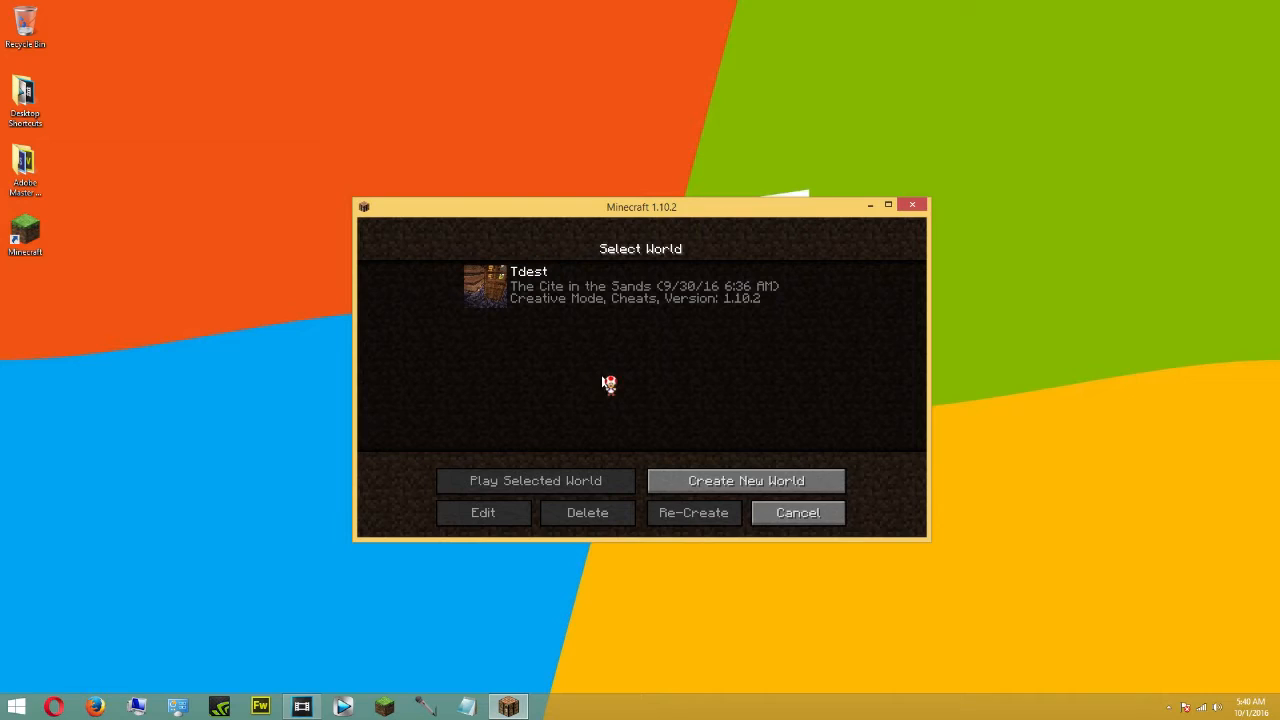
pyautogui.moveTo(488, 293)
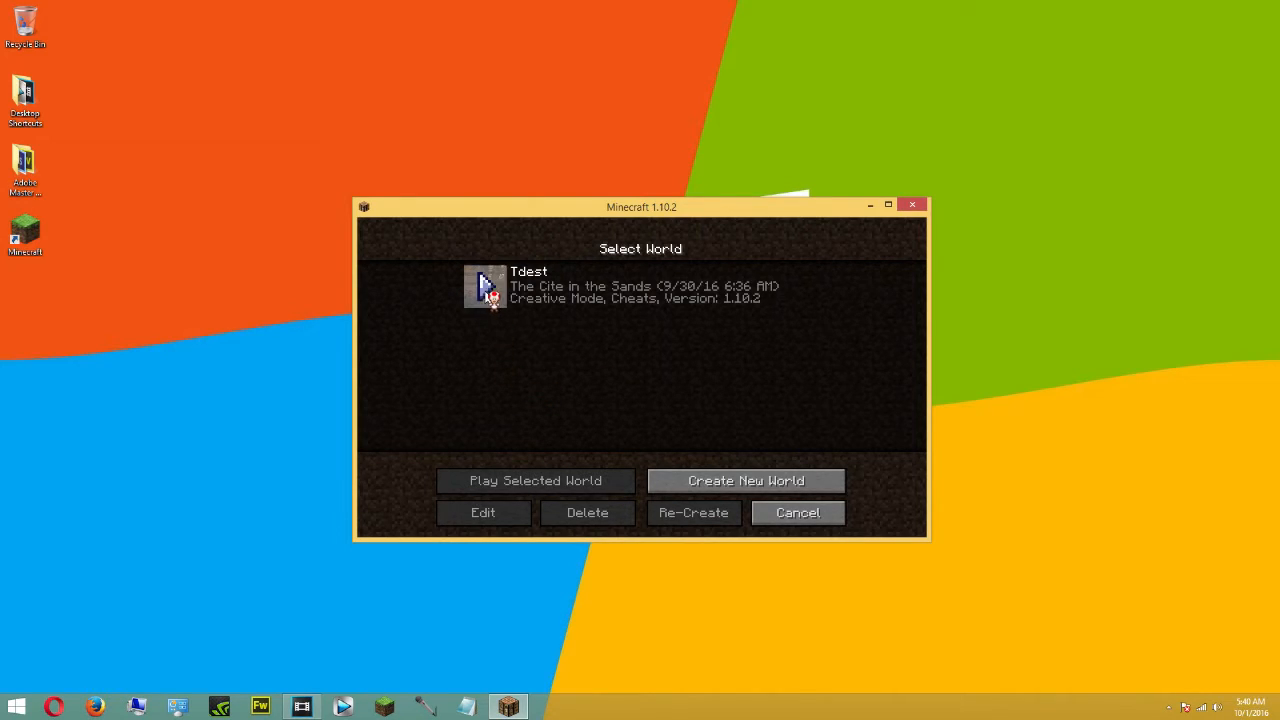
pyautogui.click(536, 481)
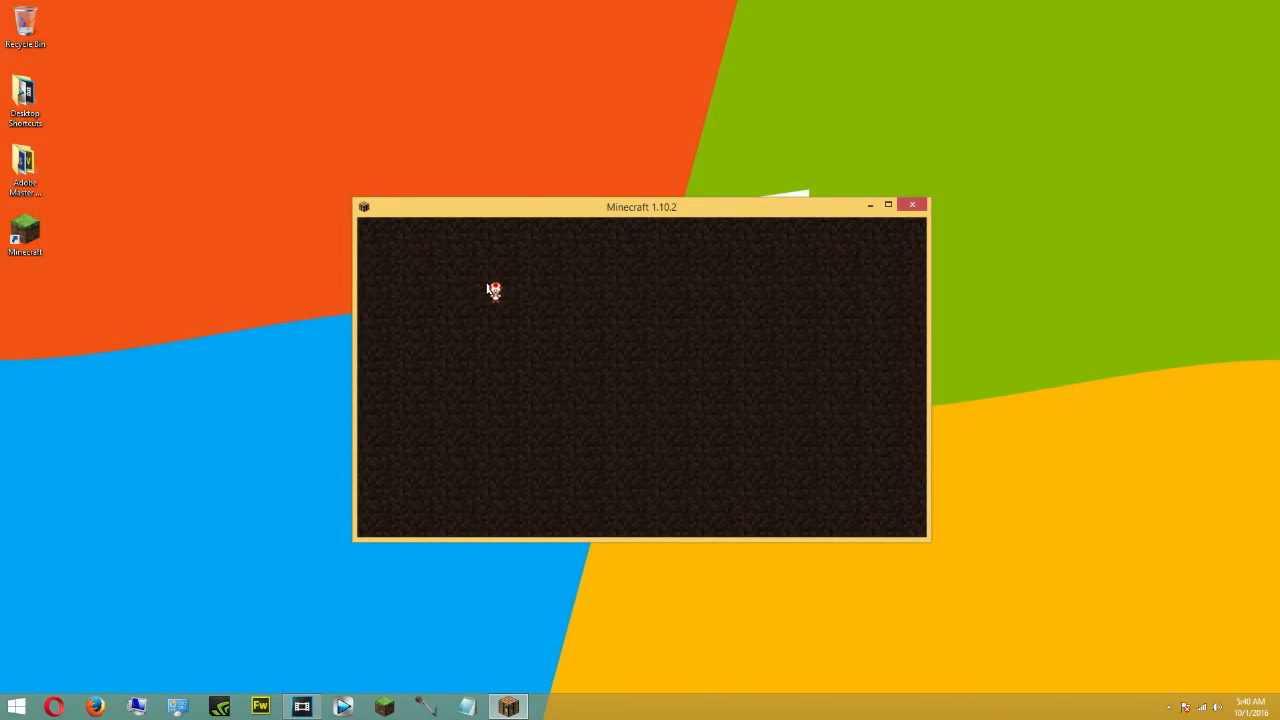